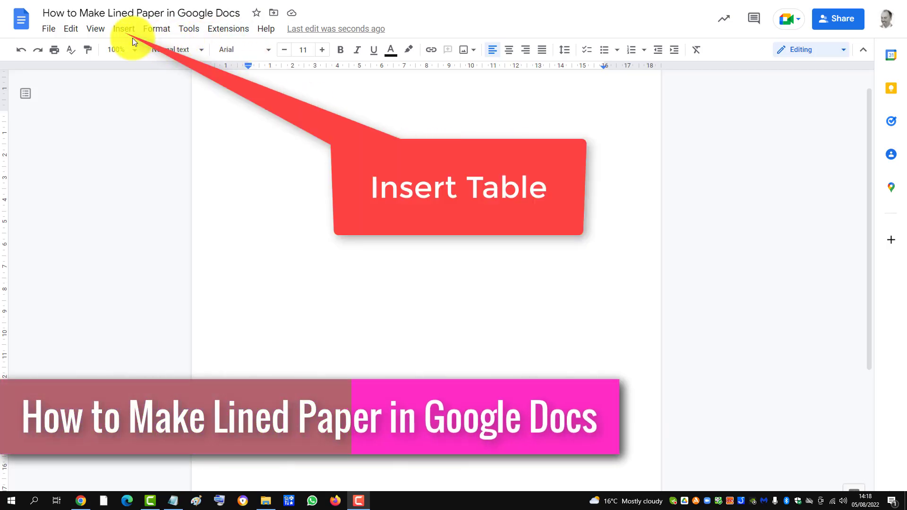
Step: Insert a 1×1 table near the top of the blank page
left_click(124, 29)
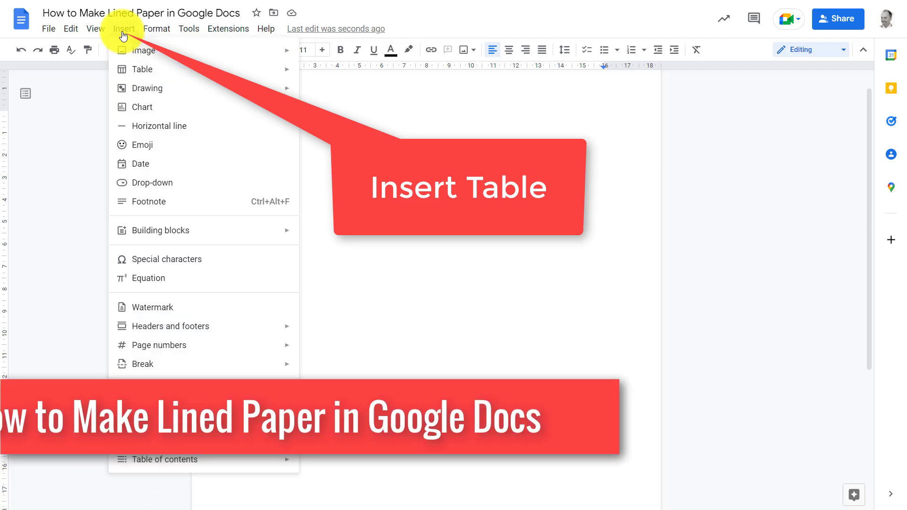
mouse_move(142, 69)
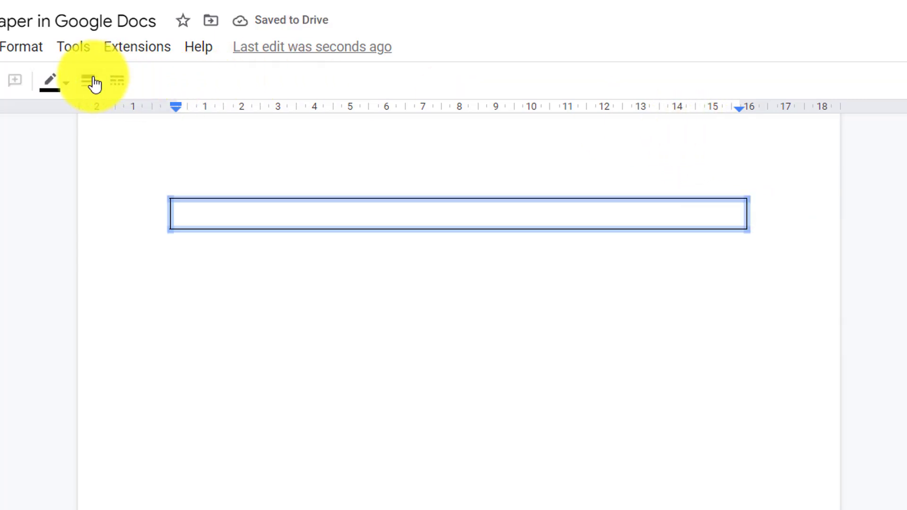
Step: Change the cell's border colour from black to light gray
left_click(65, 83)
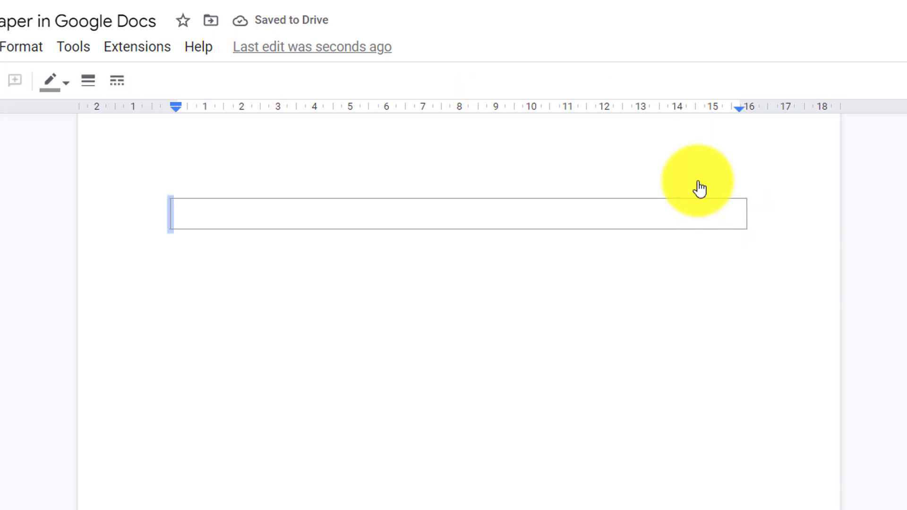
Step: Set the left and right cell borders to 0pt, leaving only top and bottom lines
left_click(88, 81)
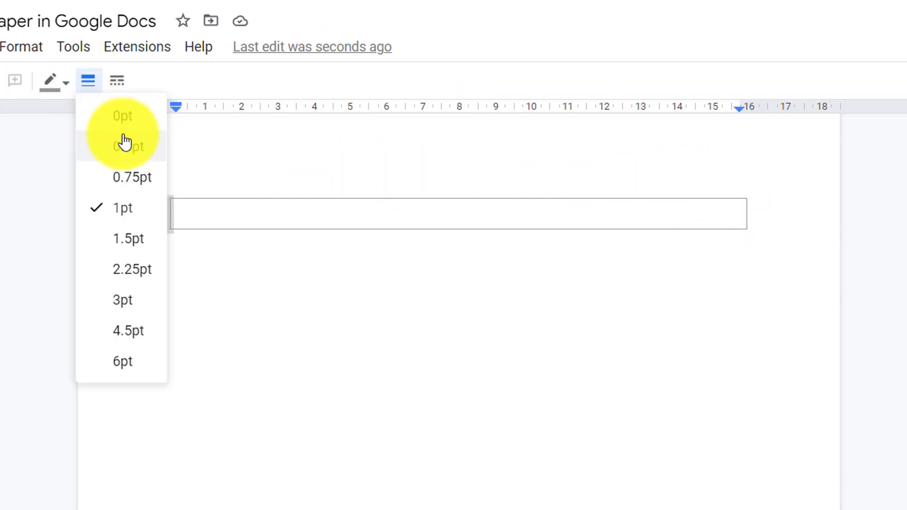
left_click(121, 130)
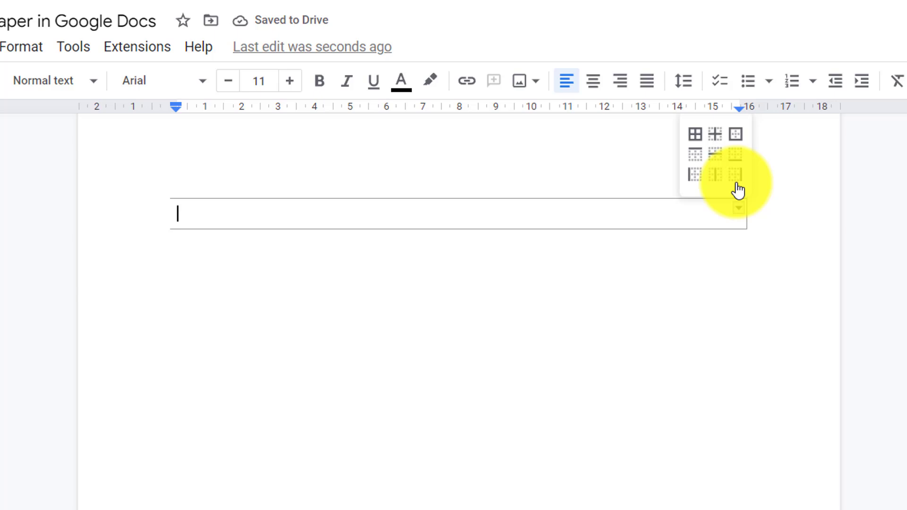
left_click(739, 176)
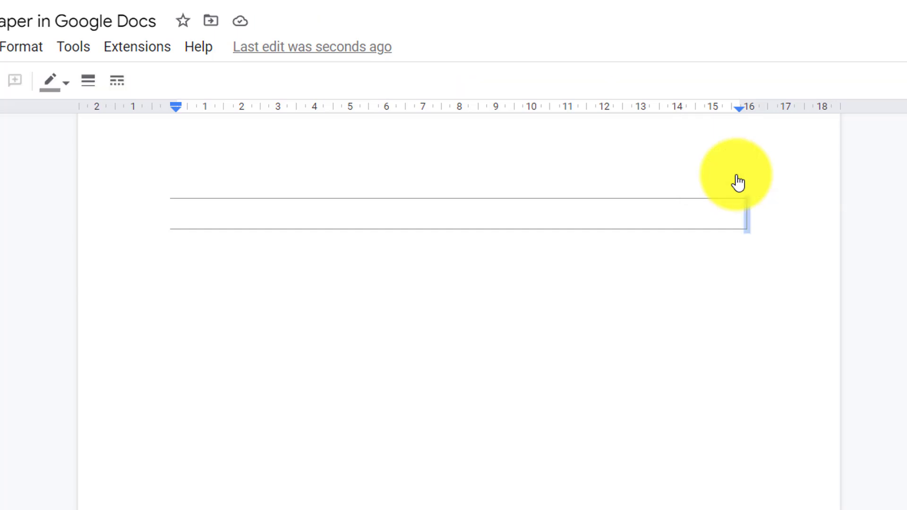
left_click(88, 80)
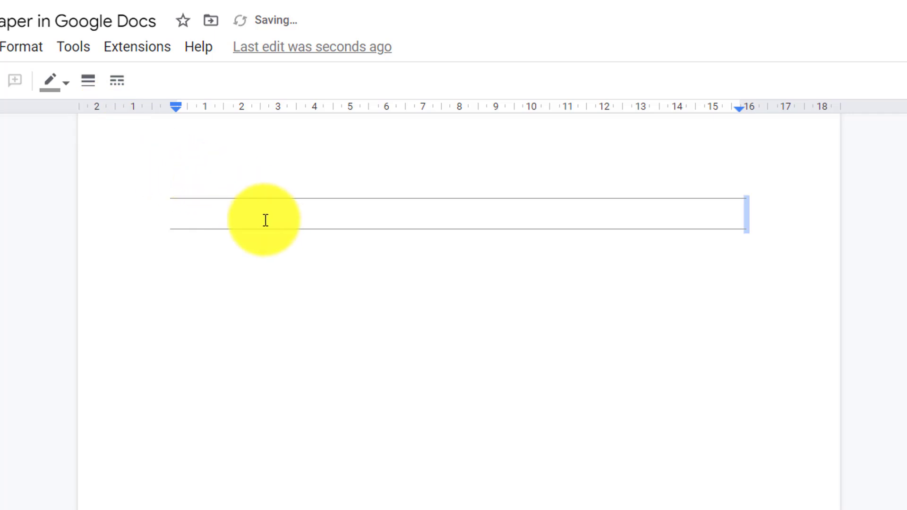
Step: Add rows below the first cell so the page shows five ruled horizontal lines
right_click(265, 220)
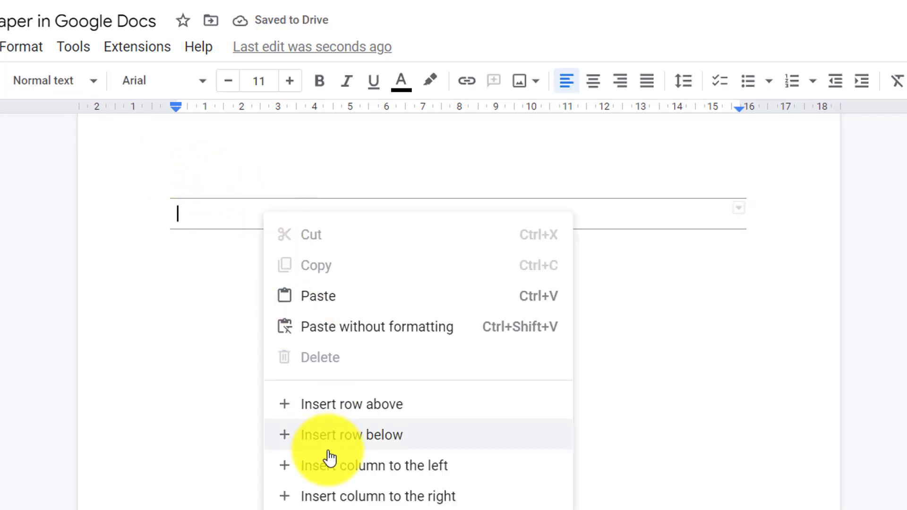
left_click(351, 435)
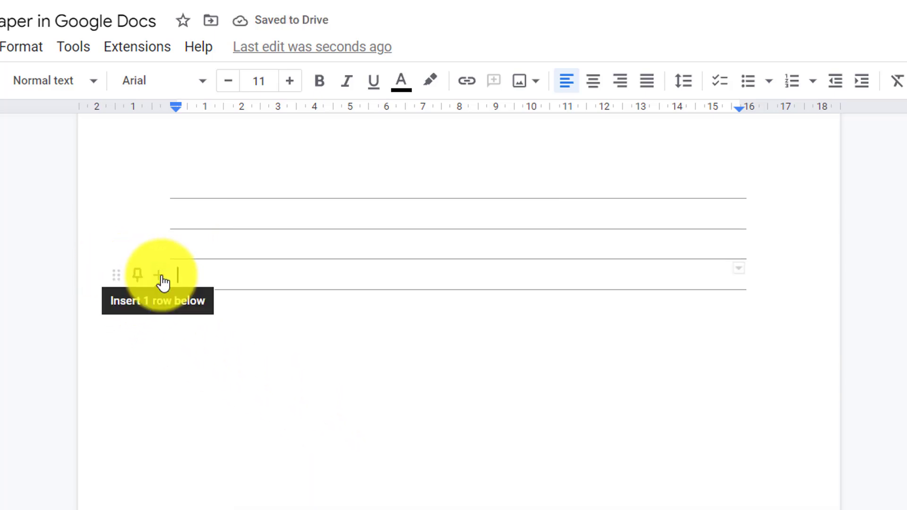
left_click(159, 274)
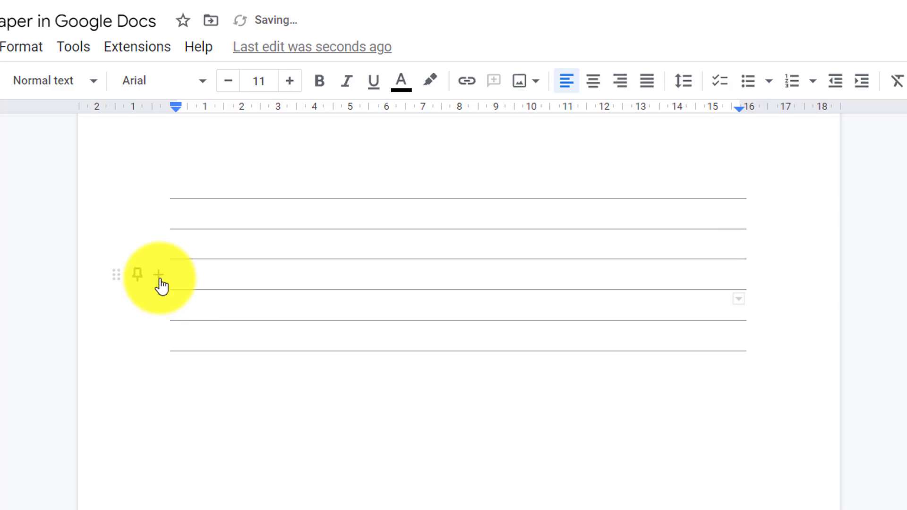